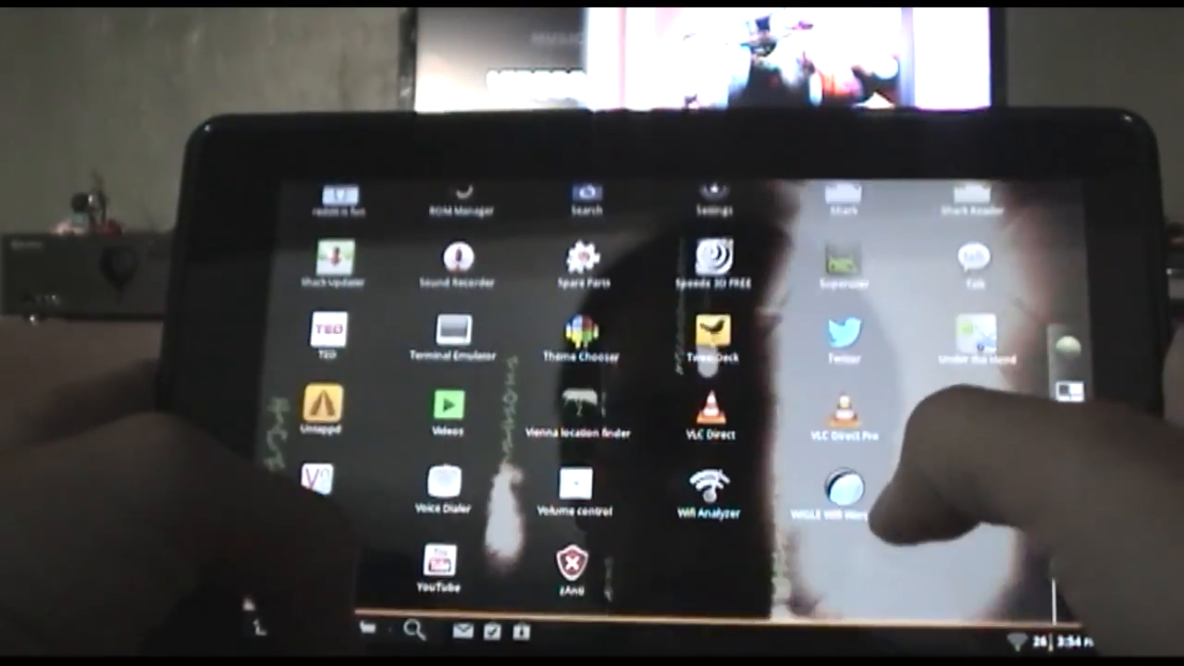
{"action": "scroll", "scroll_direction": "up", "scroll_amount": 3}
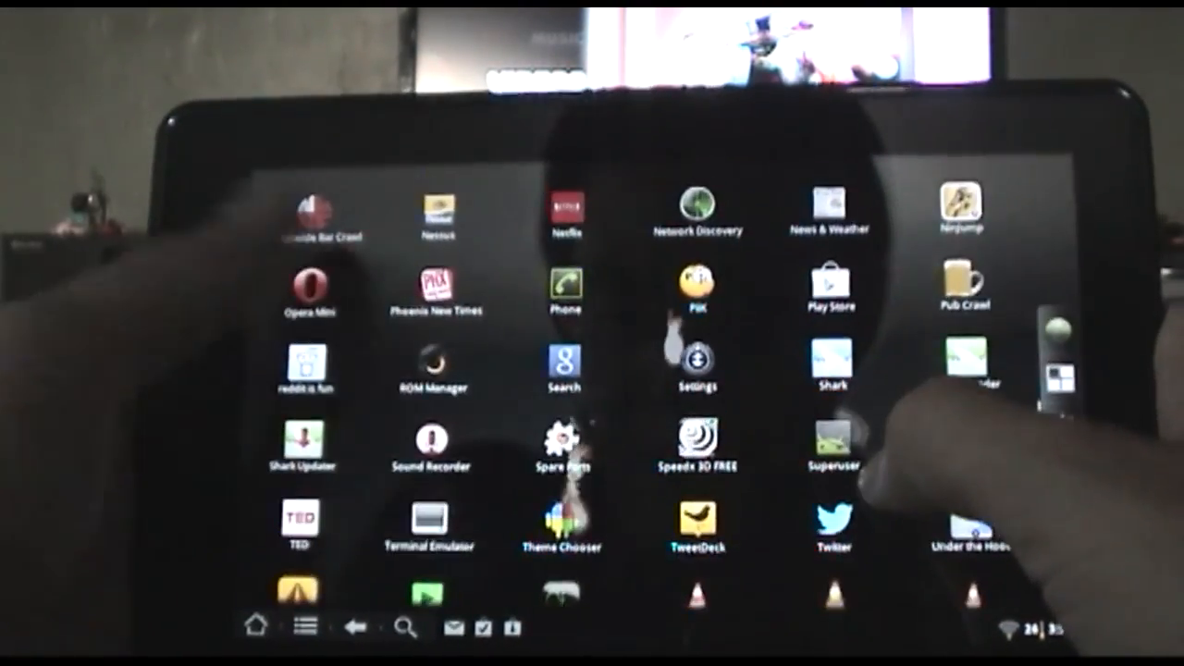